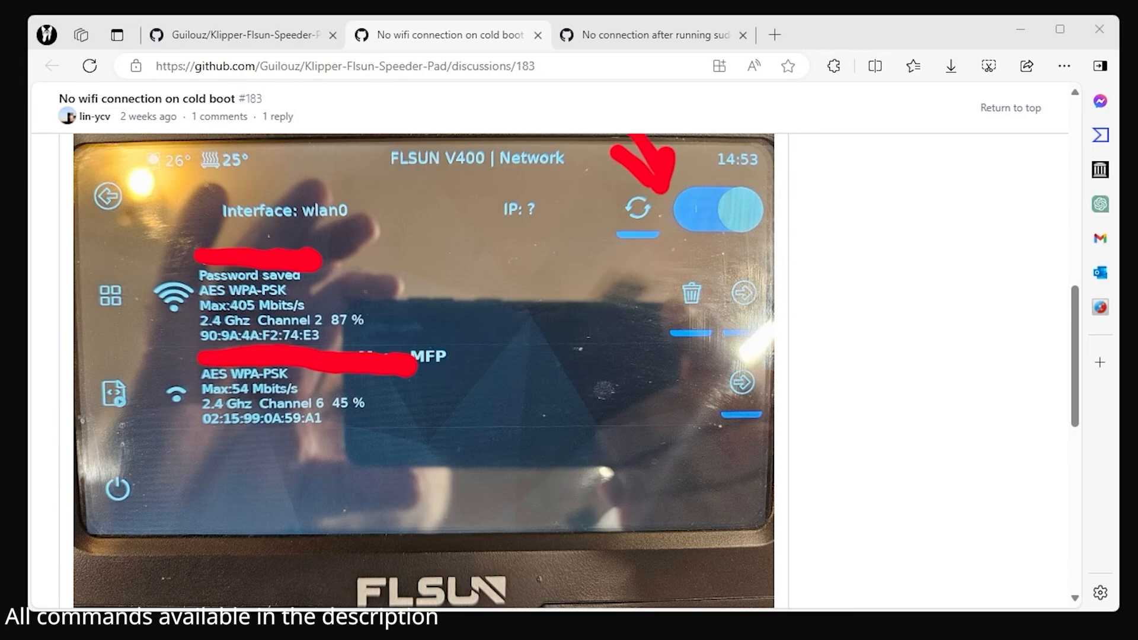
mouse_move(687, 223)
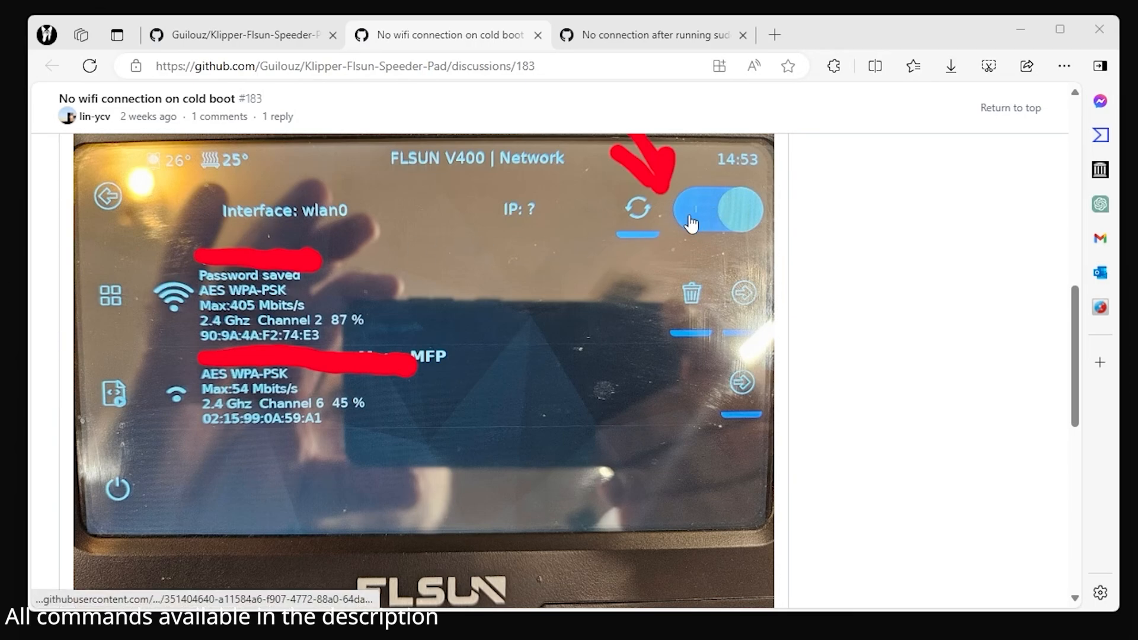
mouse_move(745, 308)
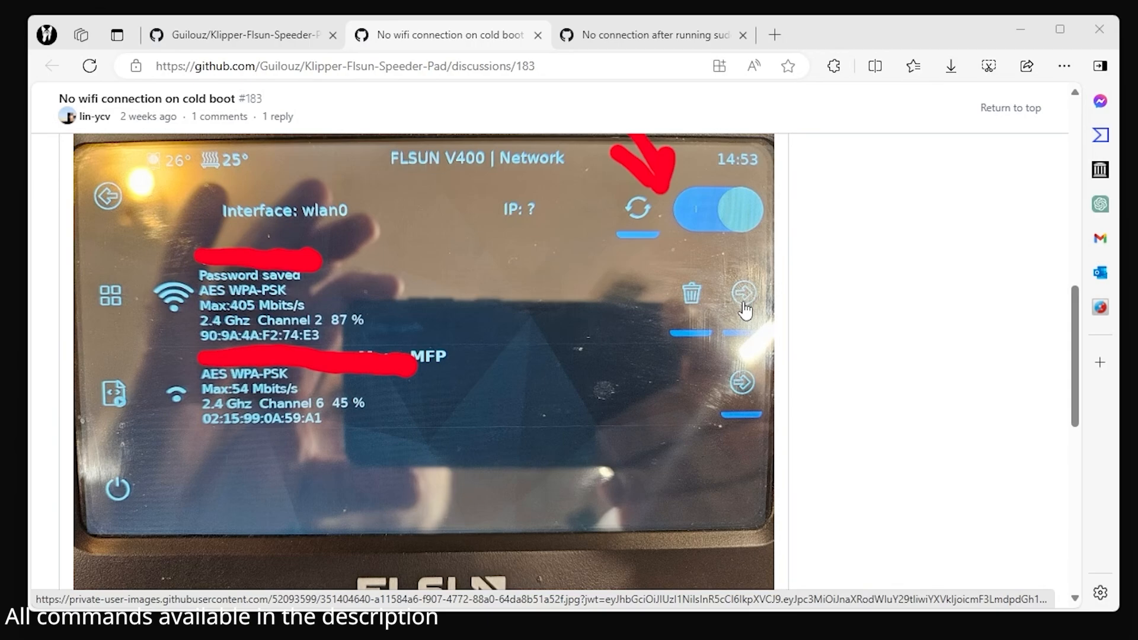
mouse_move(758, 337)
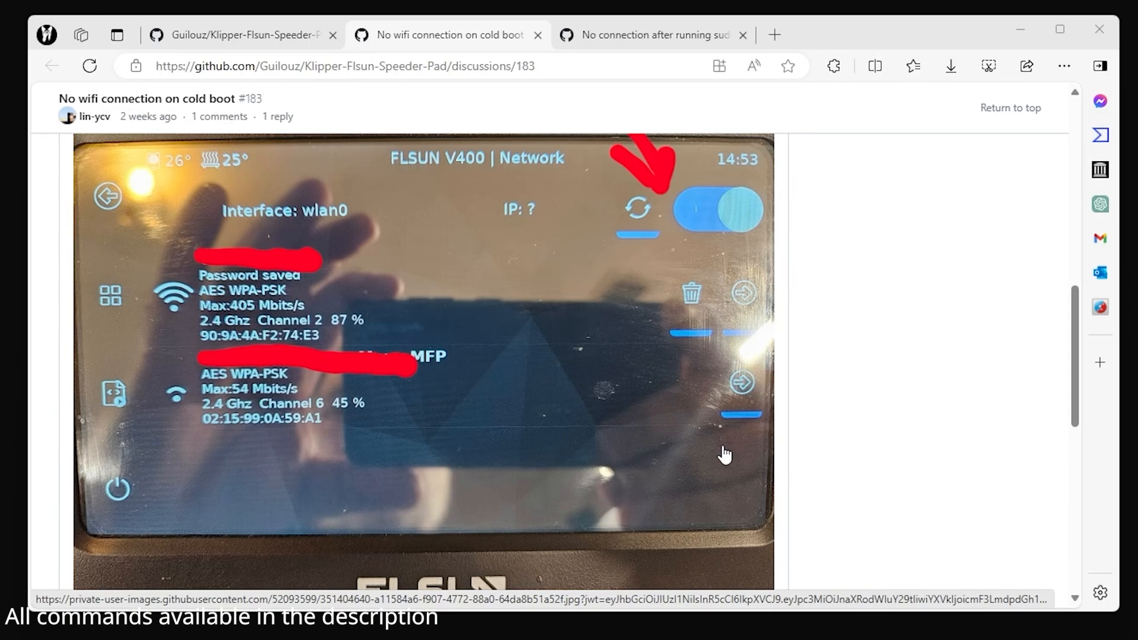
mouse_move(717, 291)
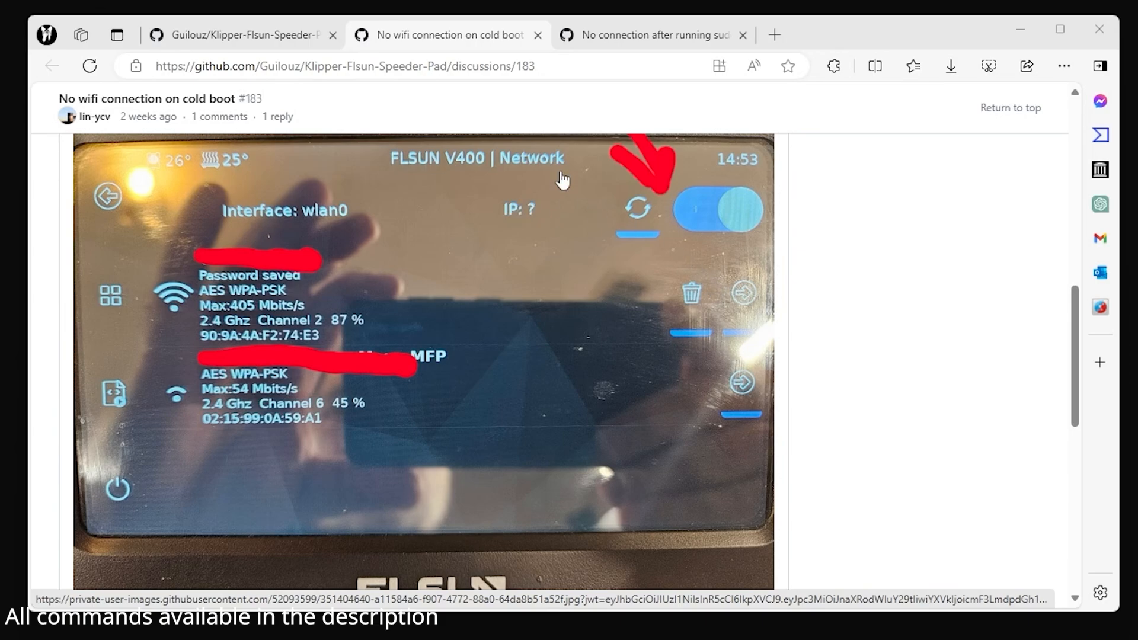
mouse_move(371, 428)
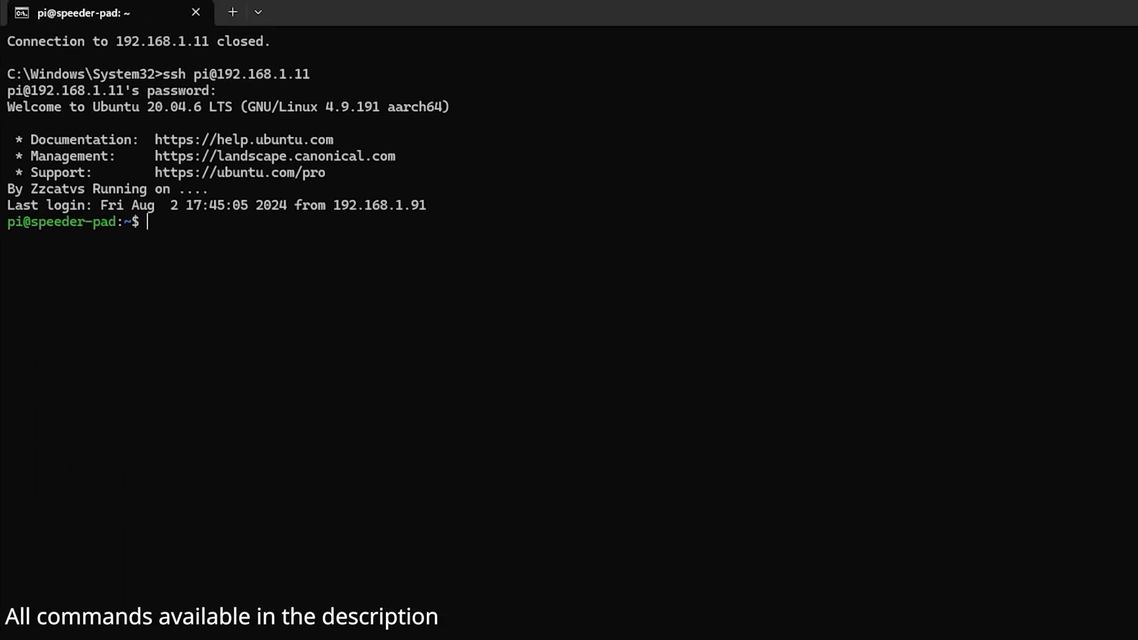
Step: Enter 'sudo nano startup.sh' to edit the script with root rights
type("sudo n")
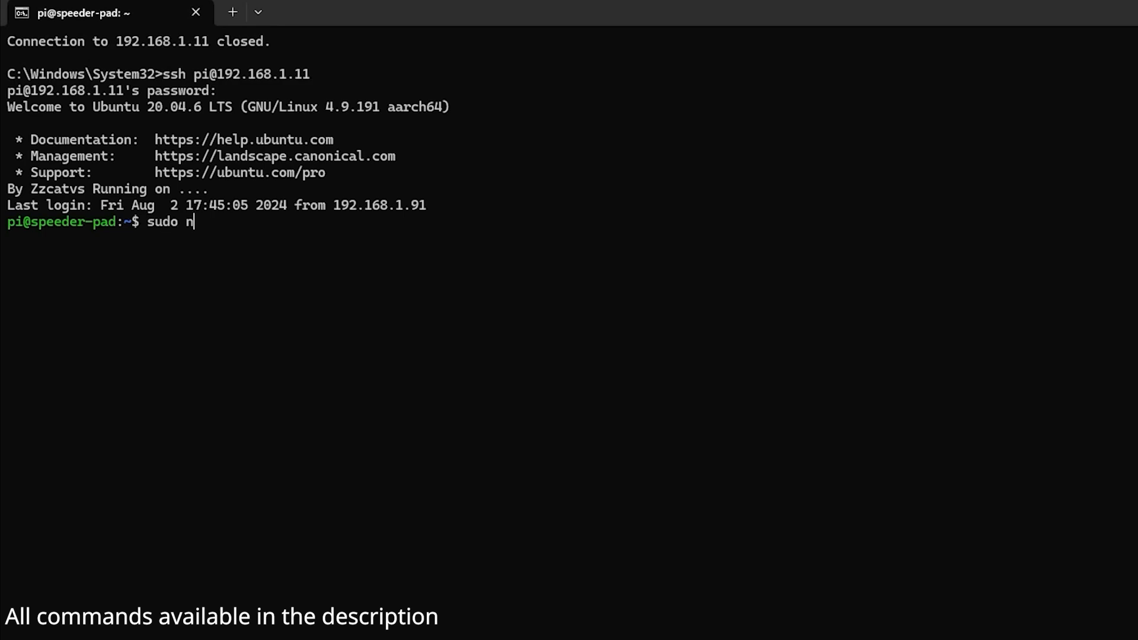
type("ano star")
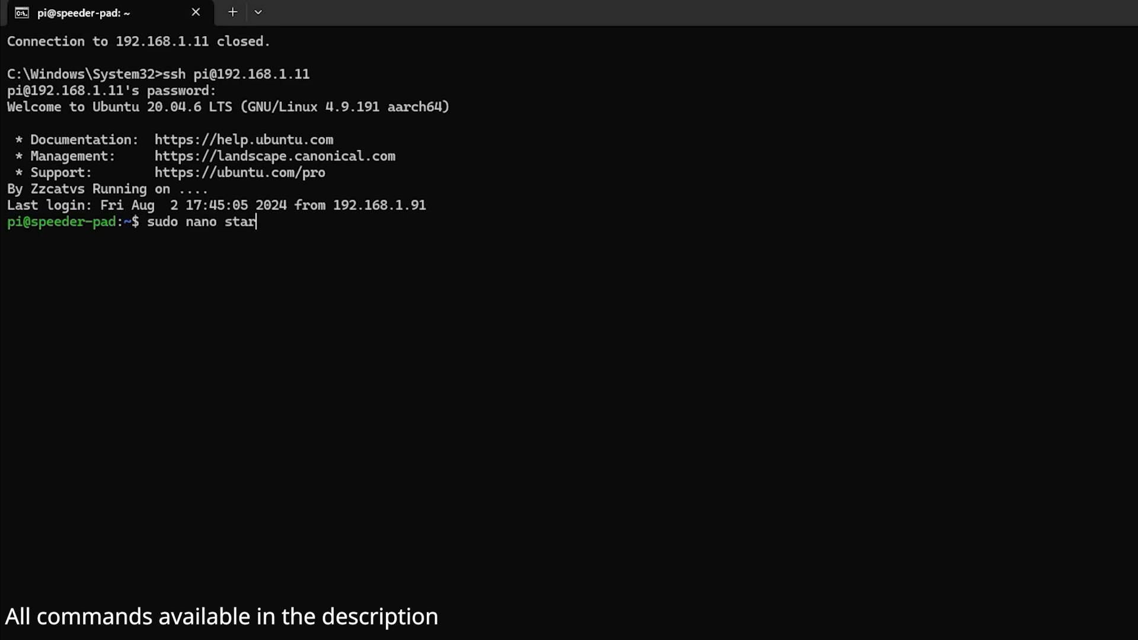
type("tup.s")
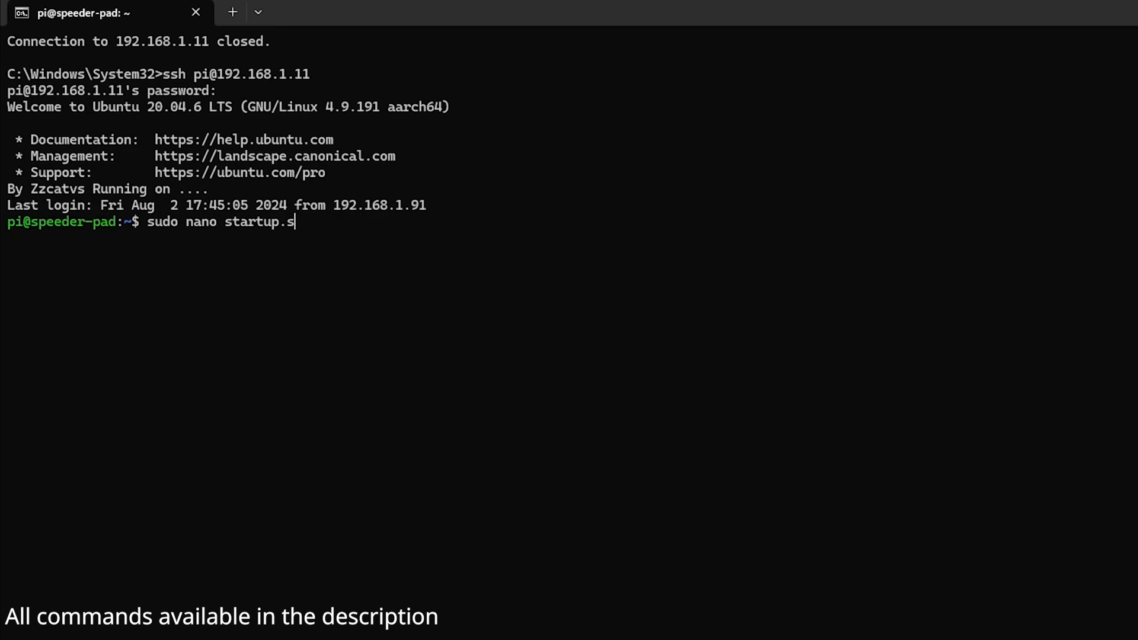
type("h")
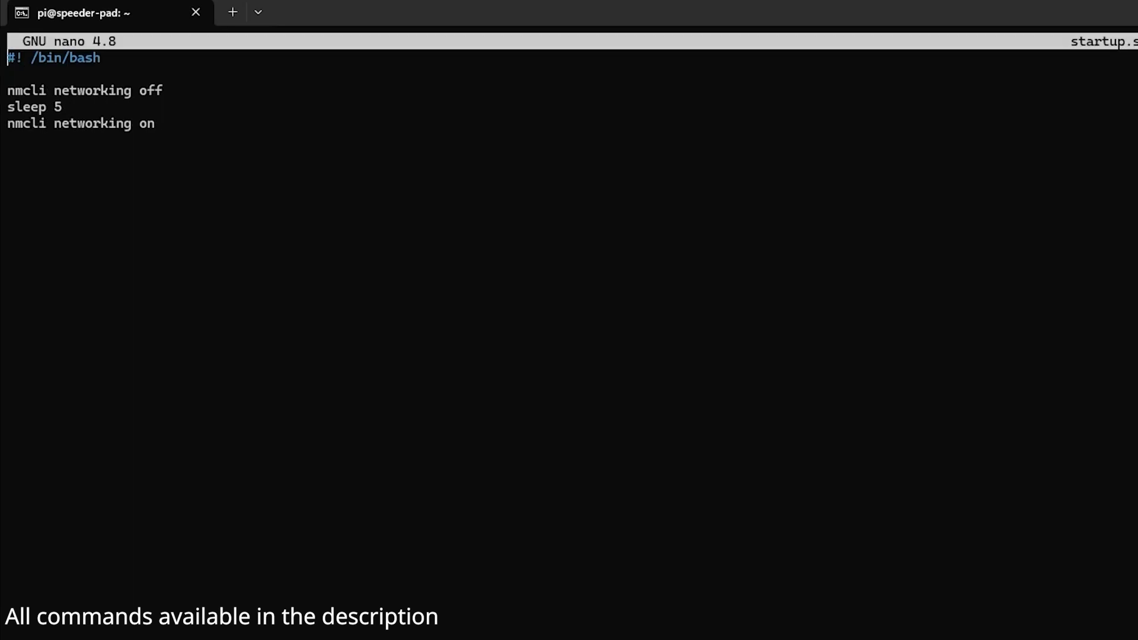
mouse_move(102, 60)
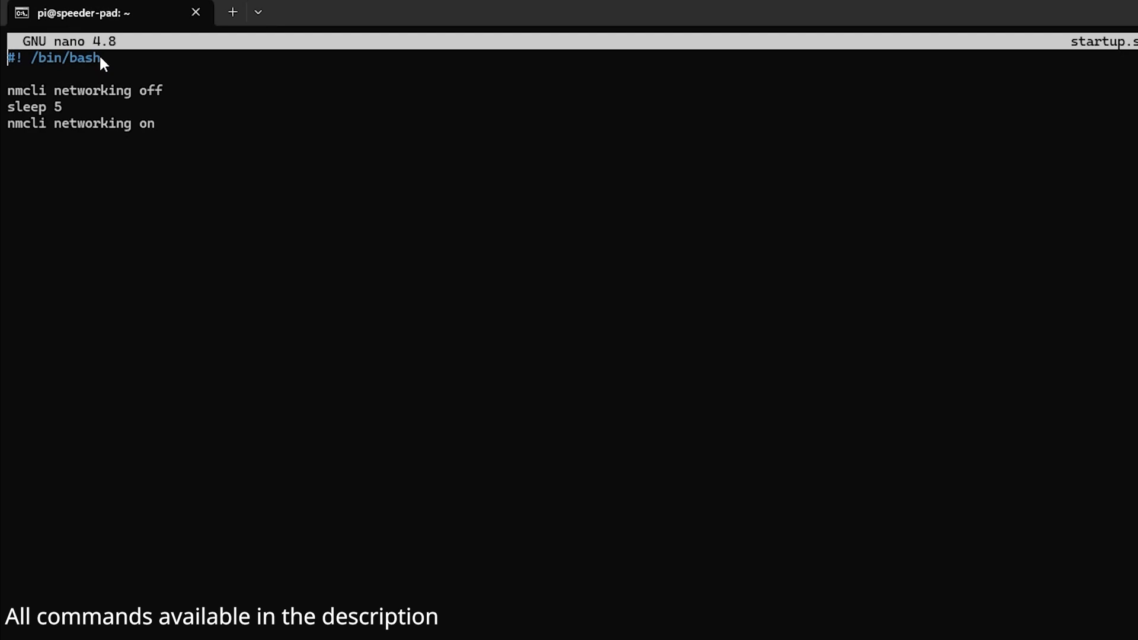
mouse_move(31, 106)
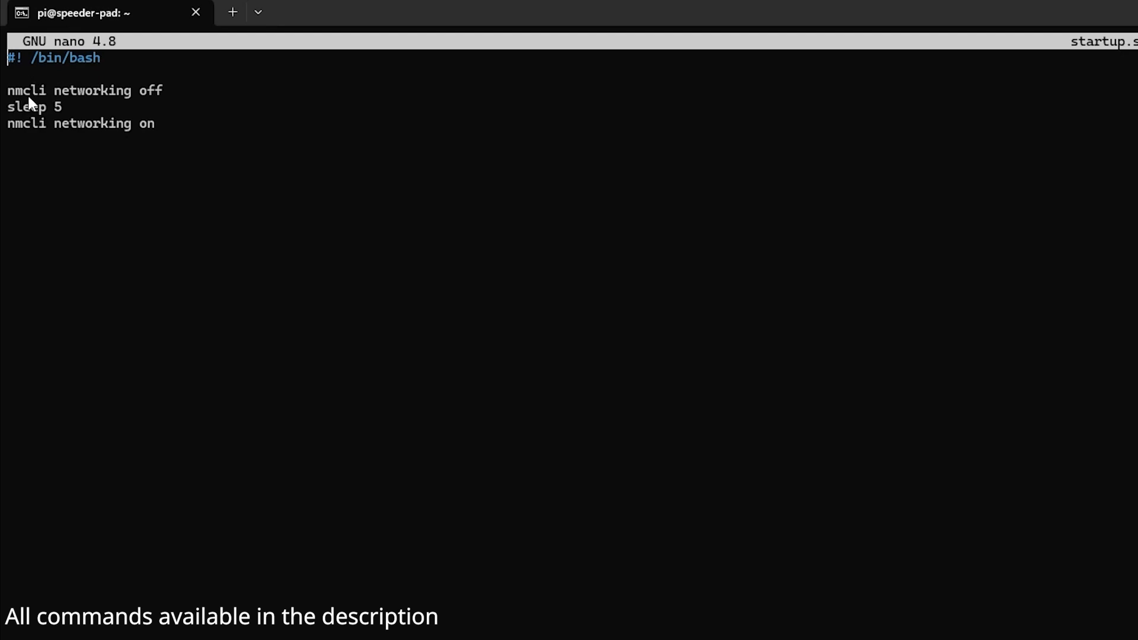
mouse_move(16, 109)
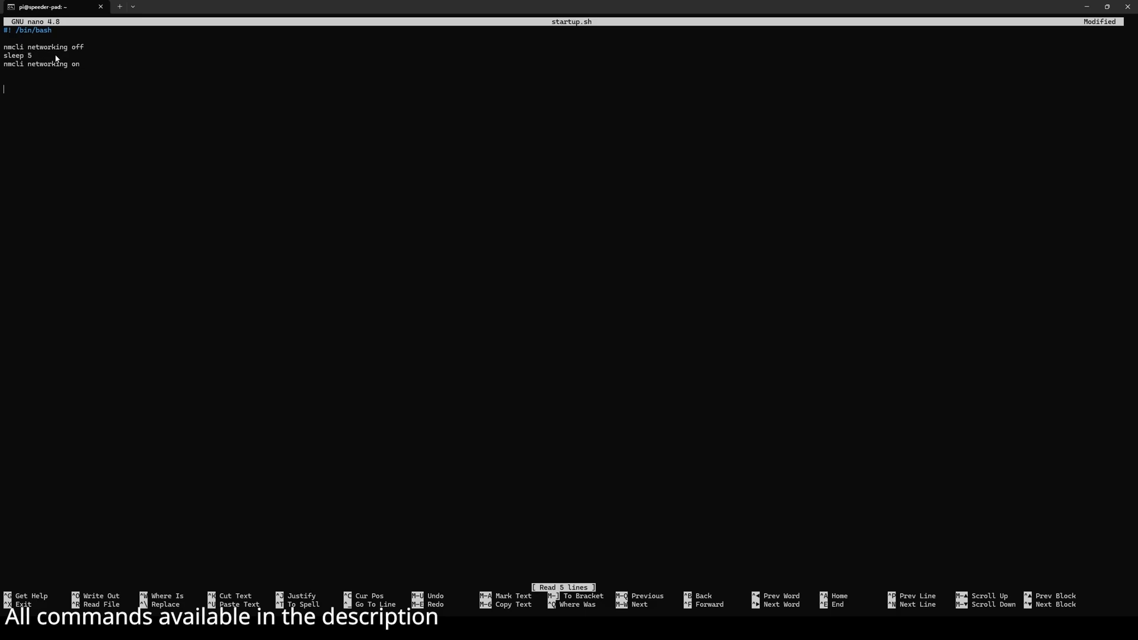
mouse_move(50, 71)
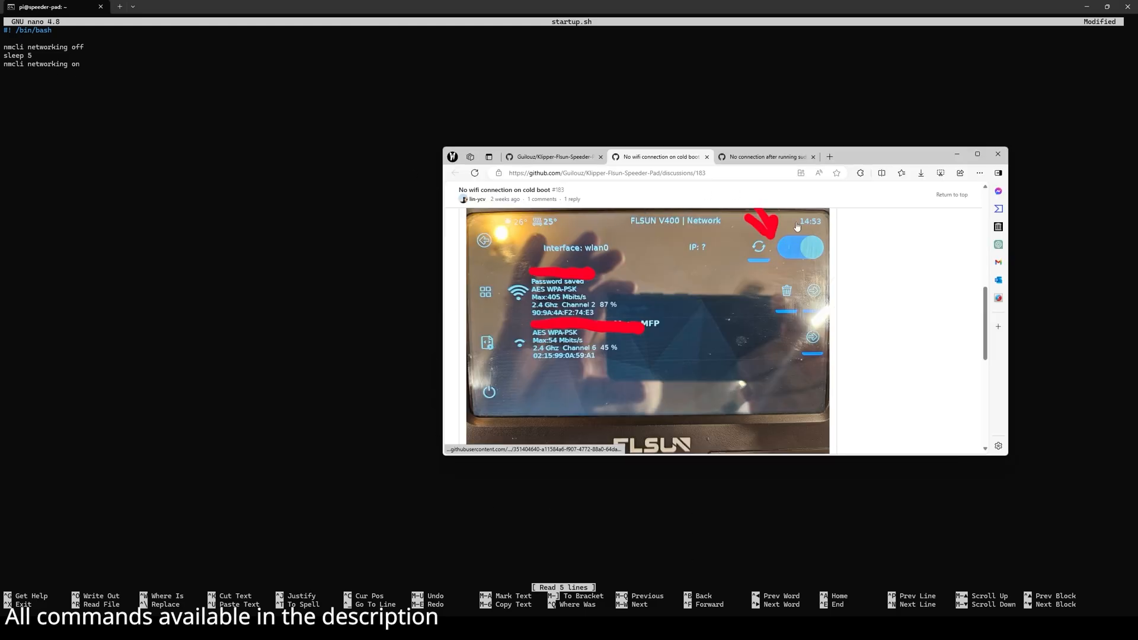
mouse_move(673, 363)
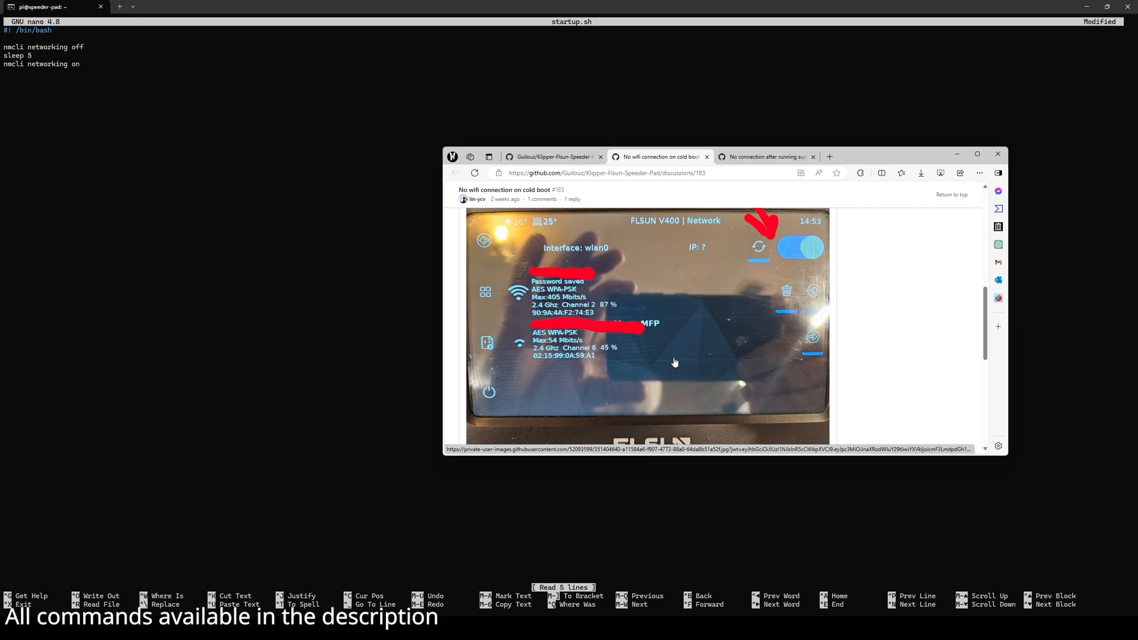
mouse_move(730, 260)
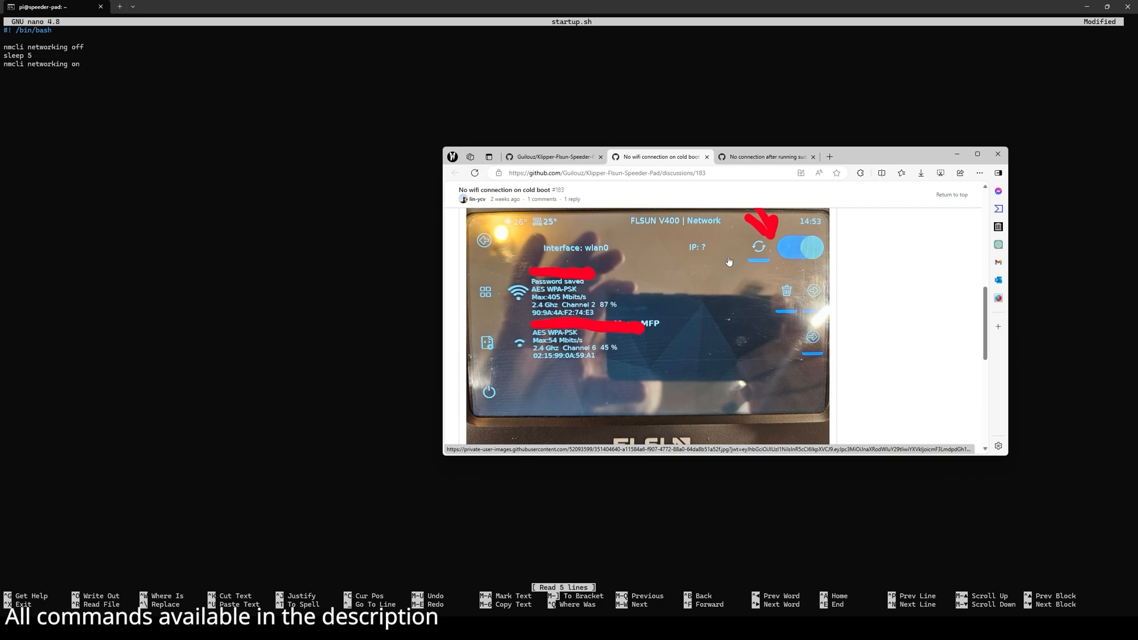
mouse_move(705, 265)
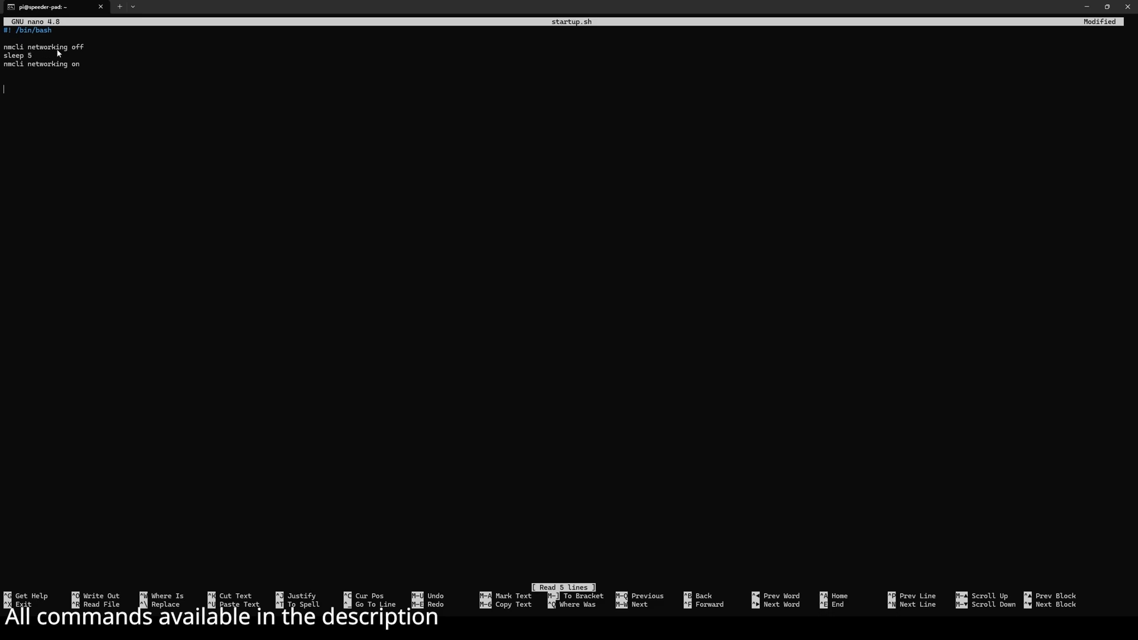
mouse_move(31, 70)
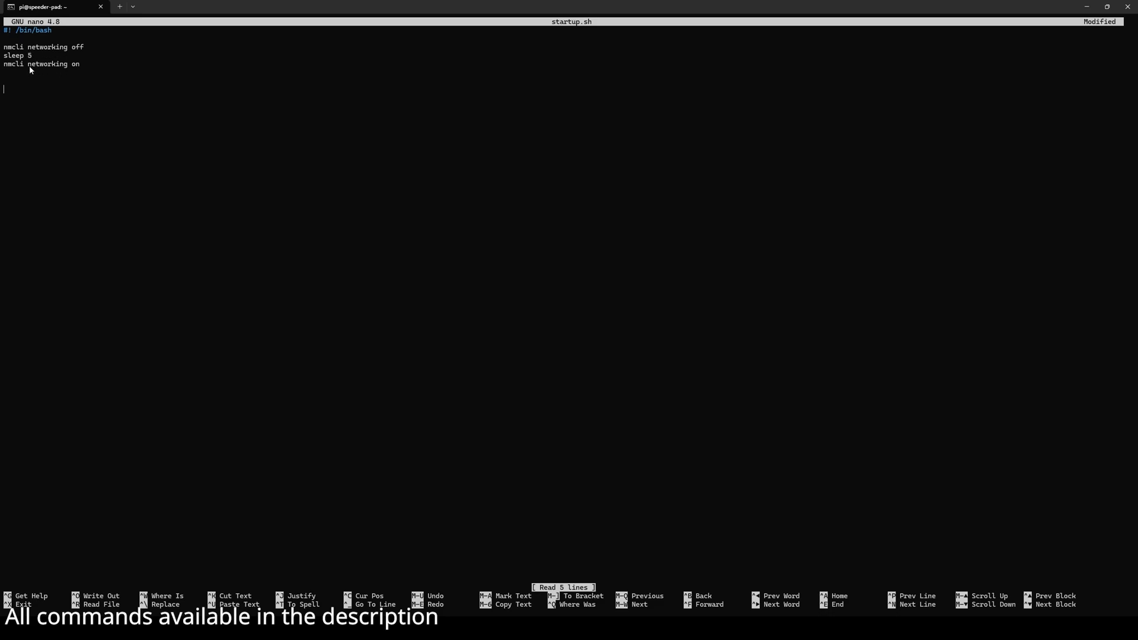
mouse_move(70, 72)
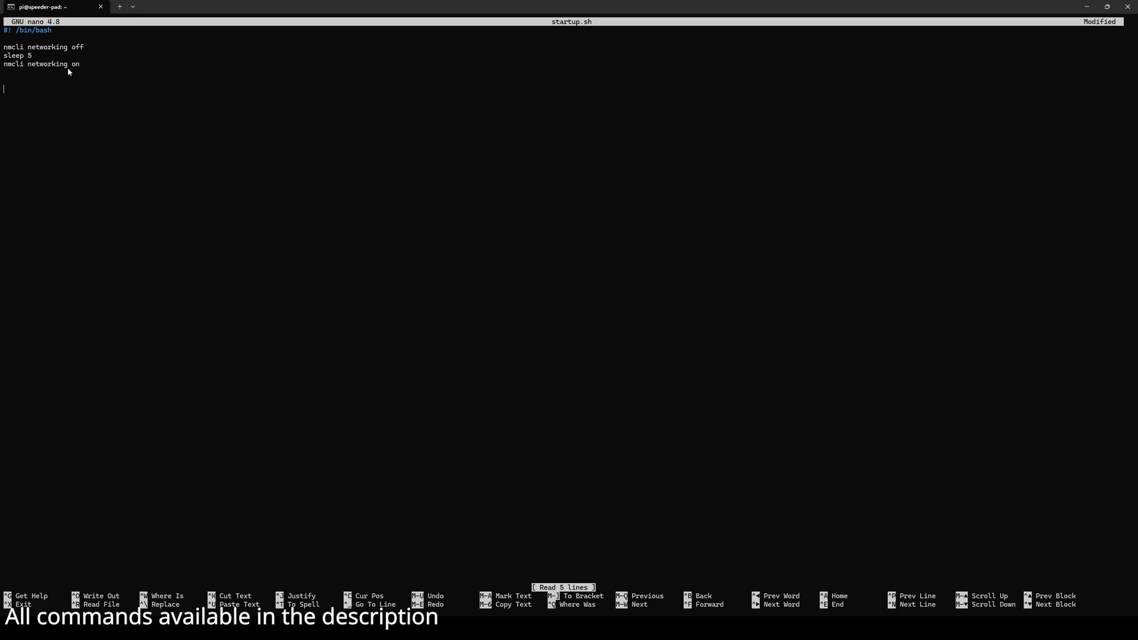
Step: Save the networking off/sleep 5/on script and exit nano with Ctrl+X
key("ctrl+x")
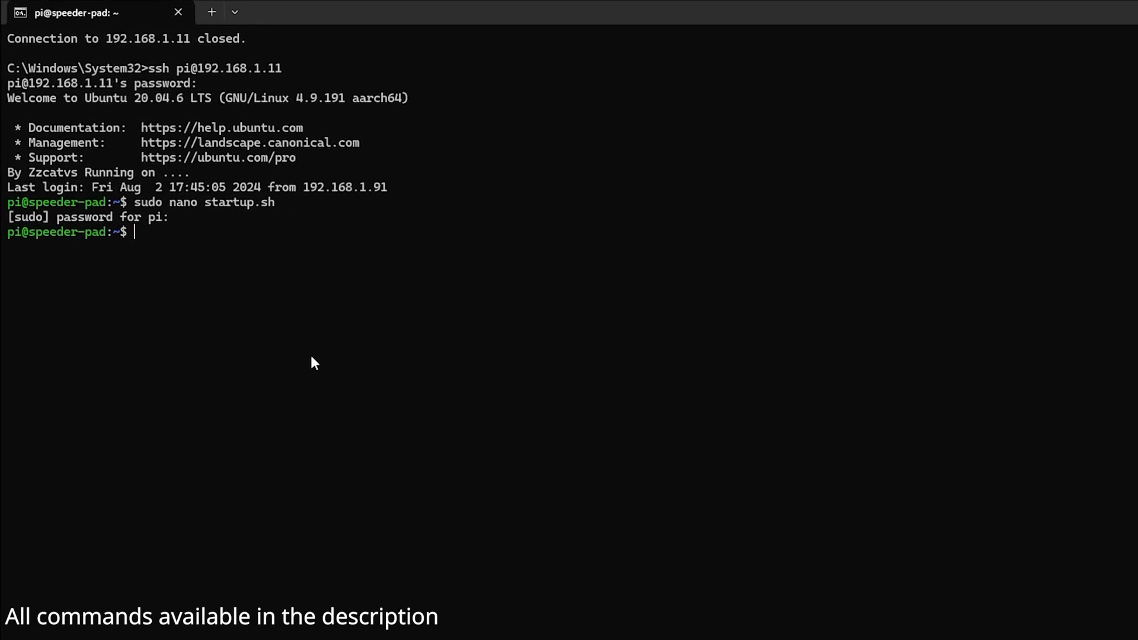
Step: Run 'sudo chmod +x startup.sh' and start an 'ls -' listing to verify it
type("sudo ch")
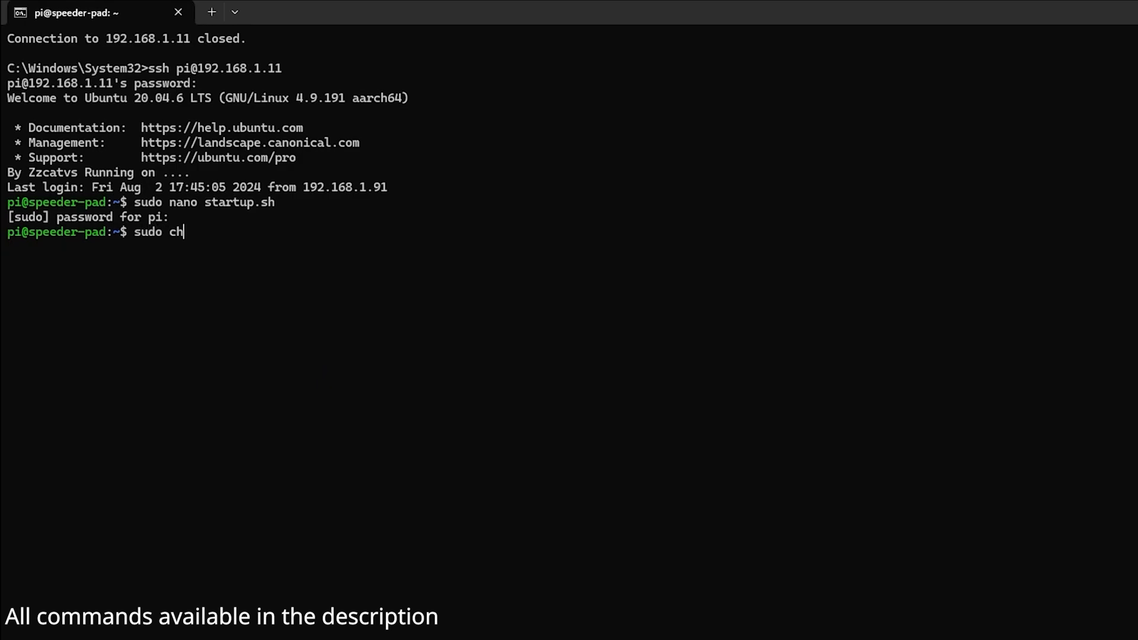
type("mod +x startu")
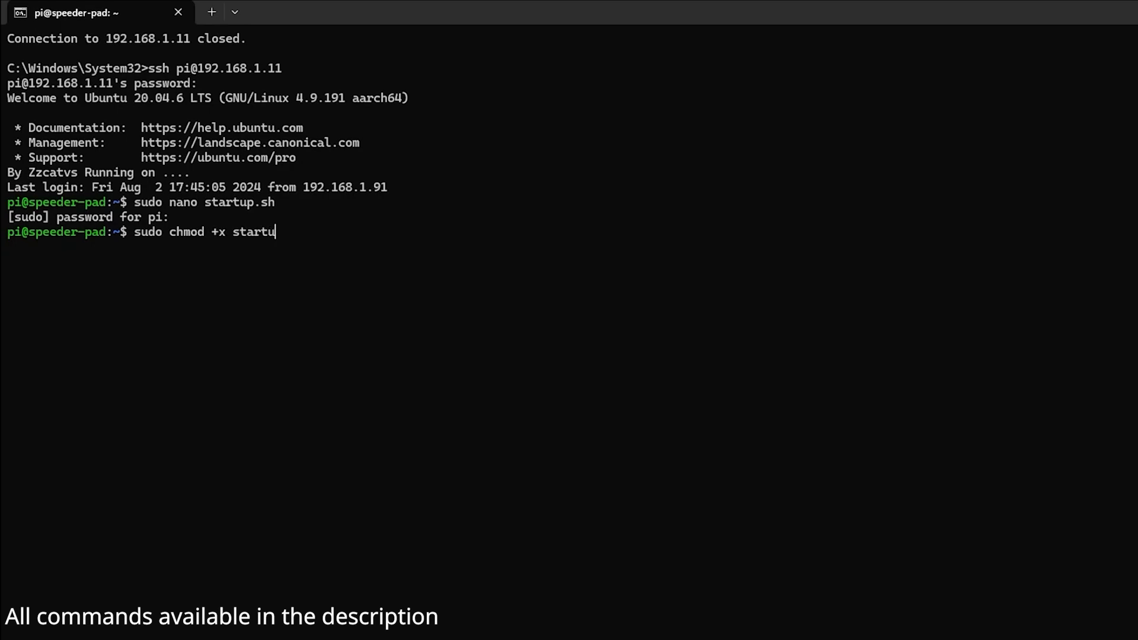
type("p.sh")
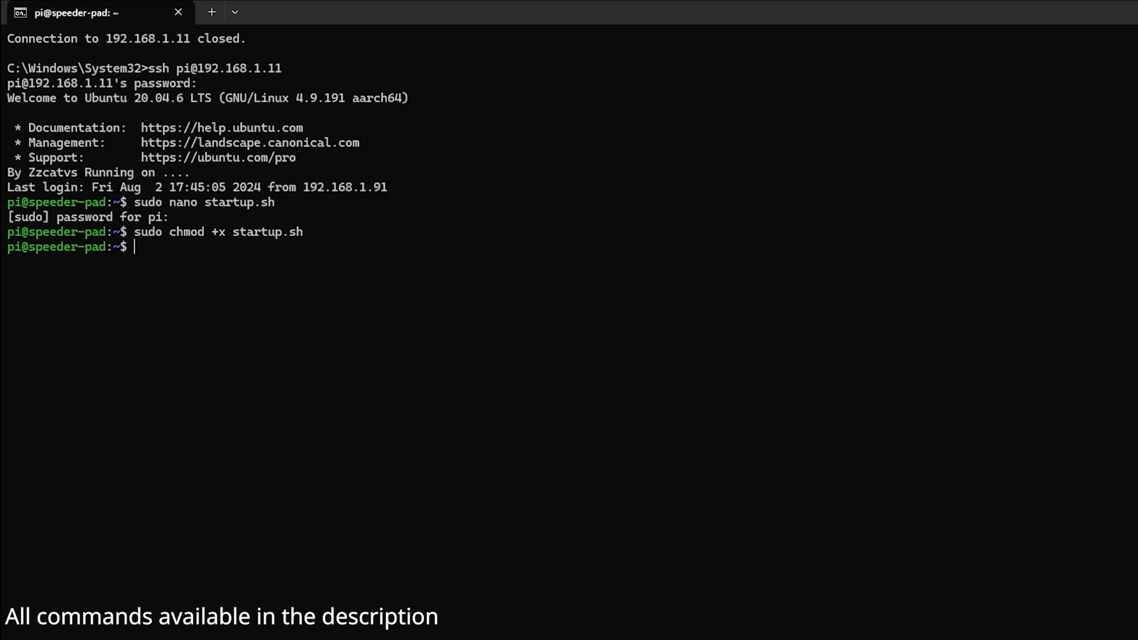
type("ls -l")
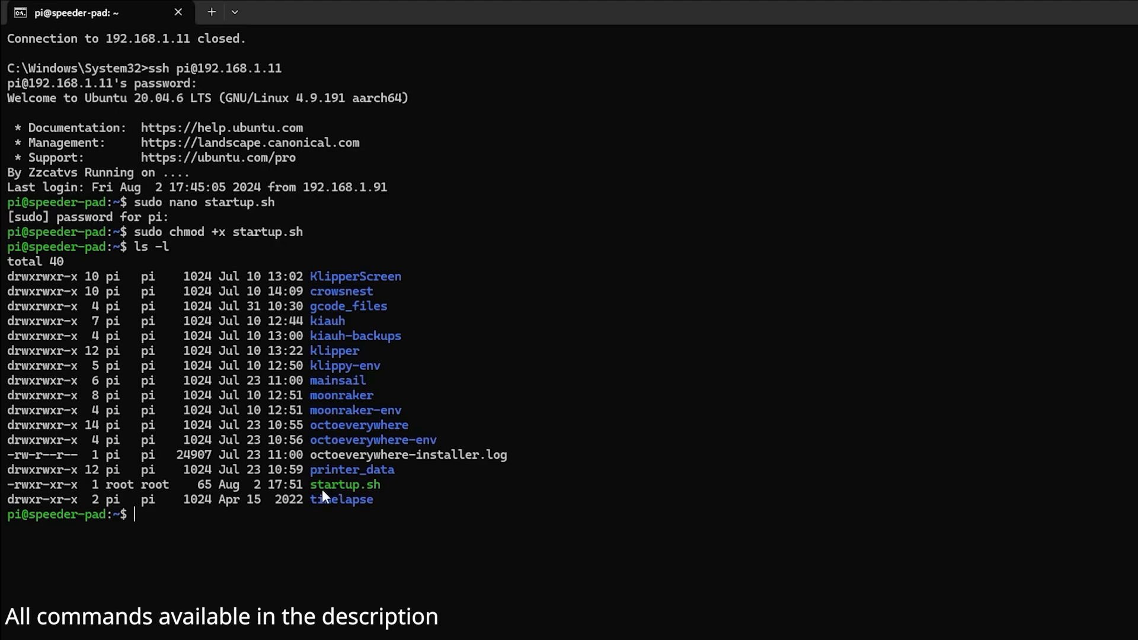
mouse_move(383, 493)
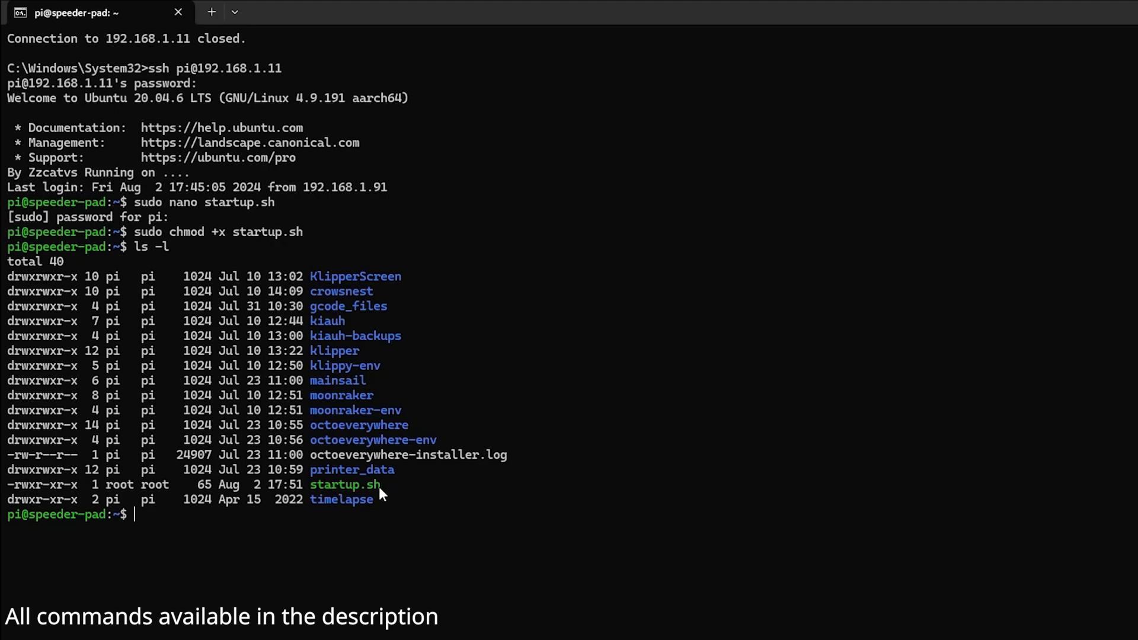
mouse_move(29, 495)
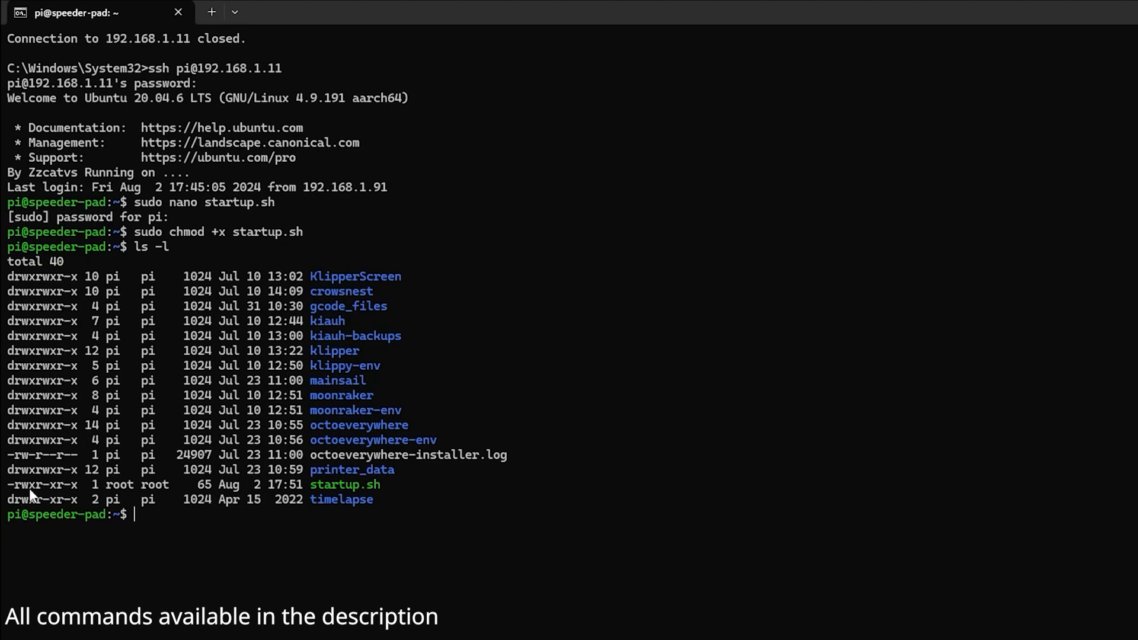
mouse_move(57, 495)
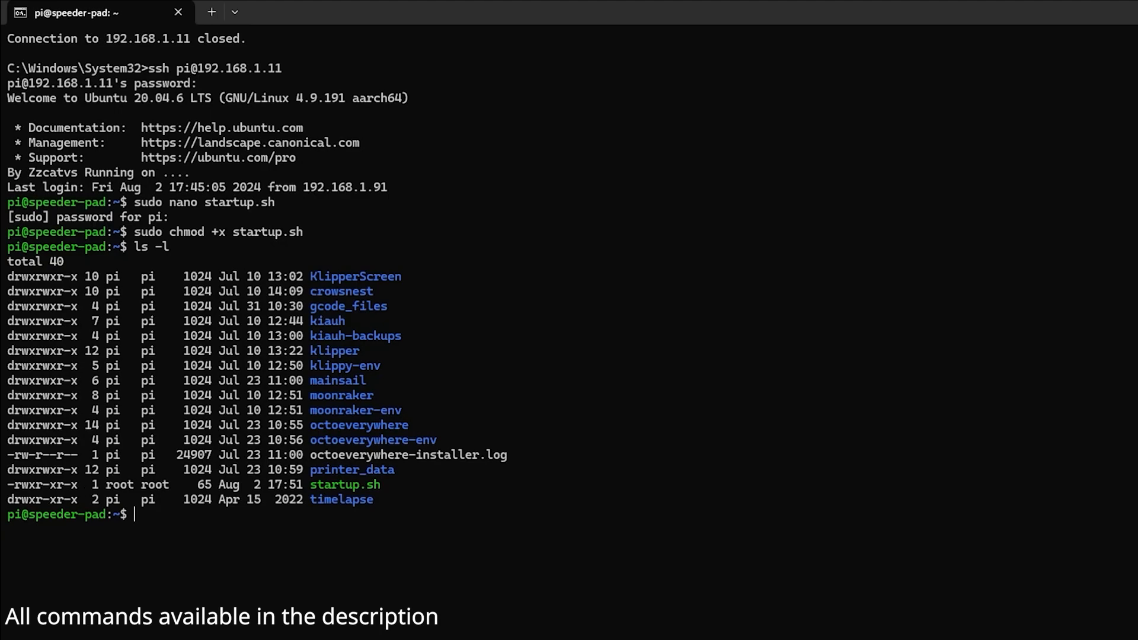
type("s")
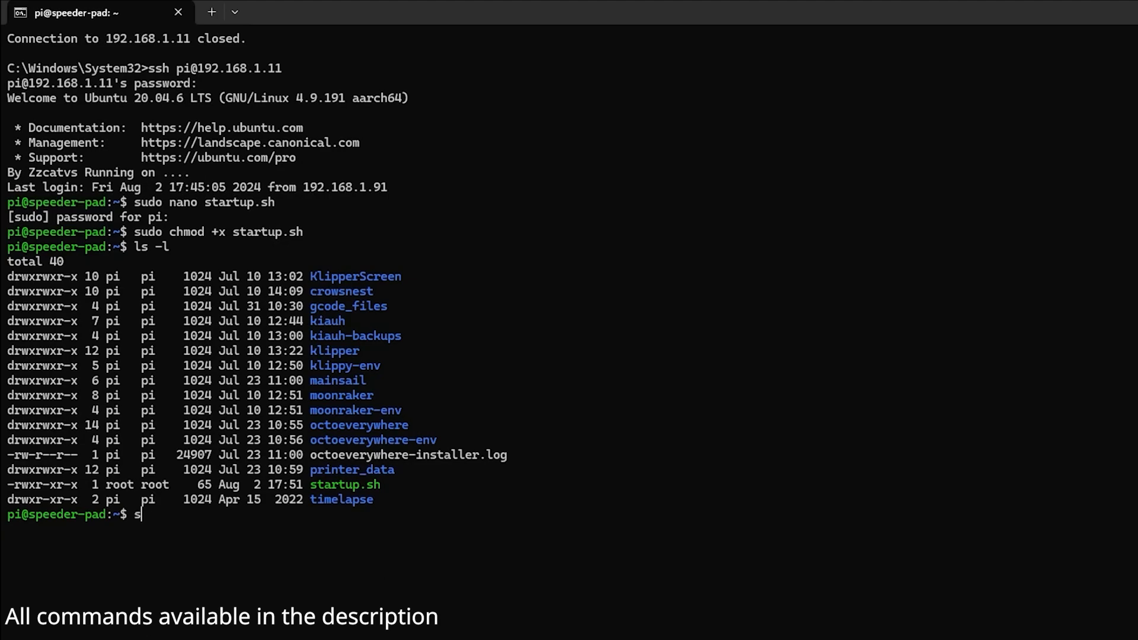
Step: Enter 'sudo nano /etc/rc.local' to edit the system startup file
type("udo")
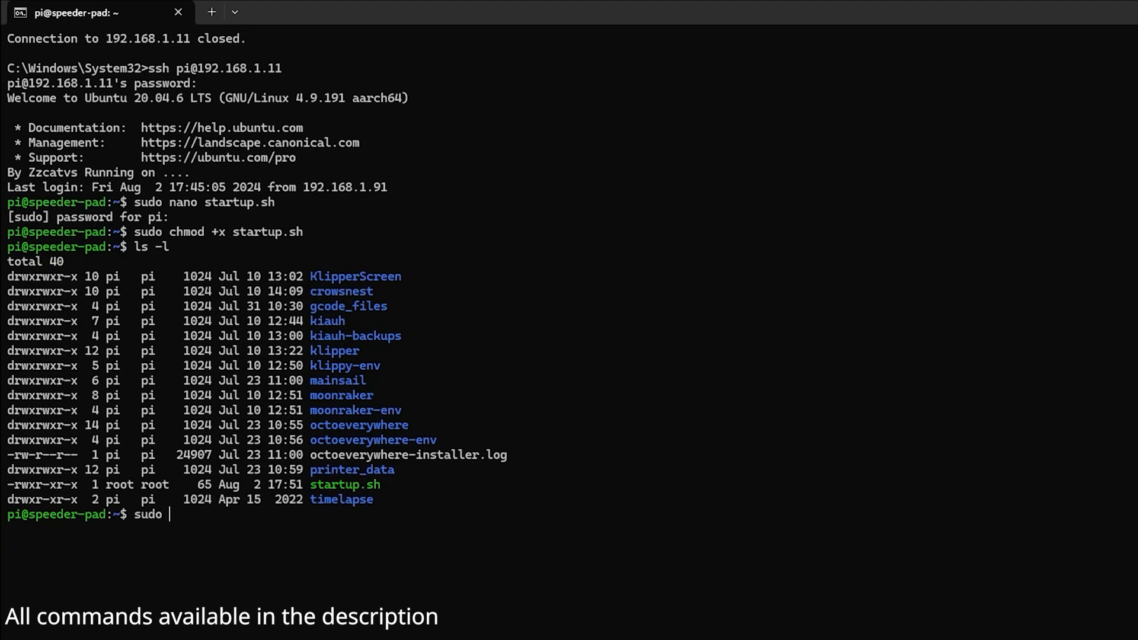
type("nano")
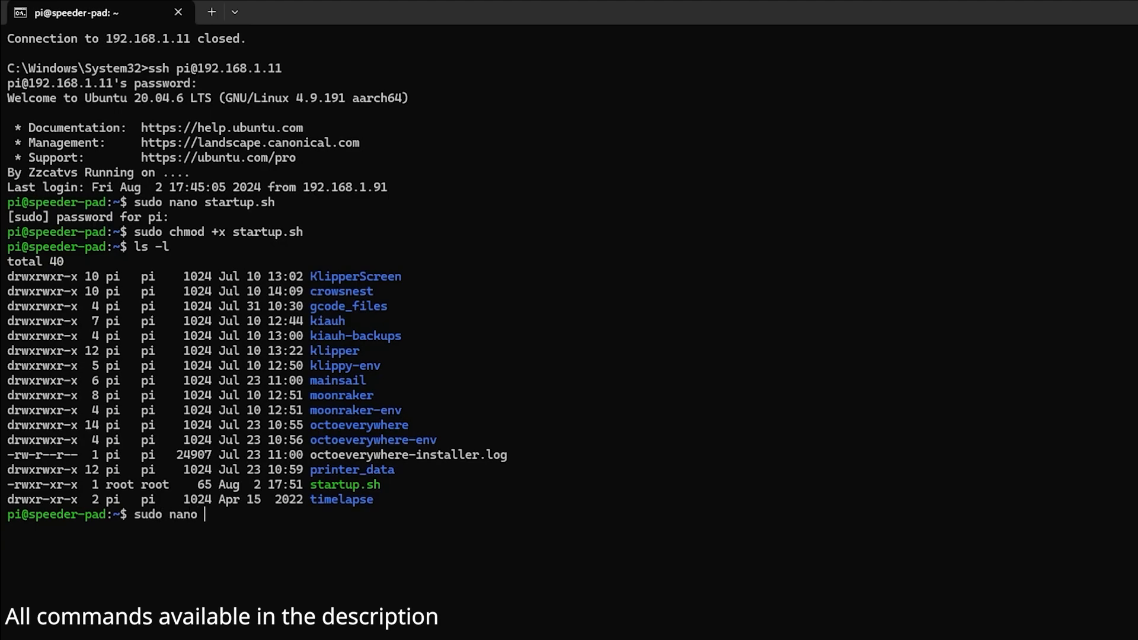
type("/etc")
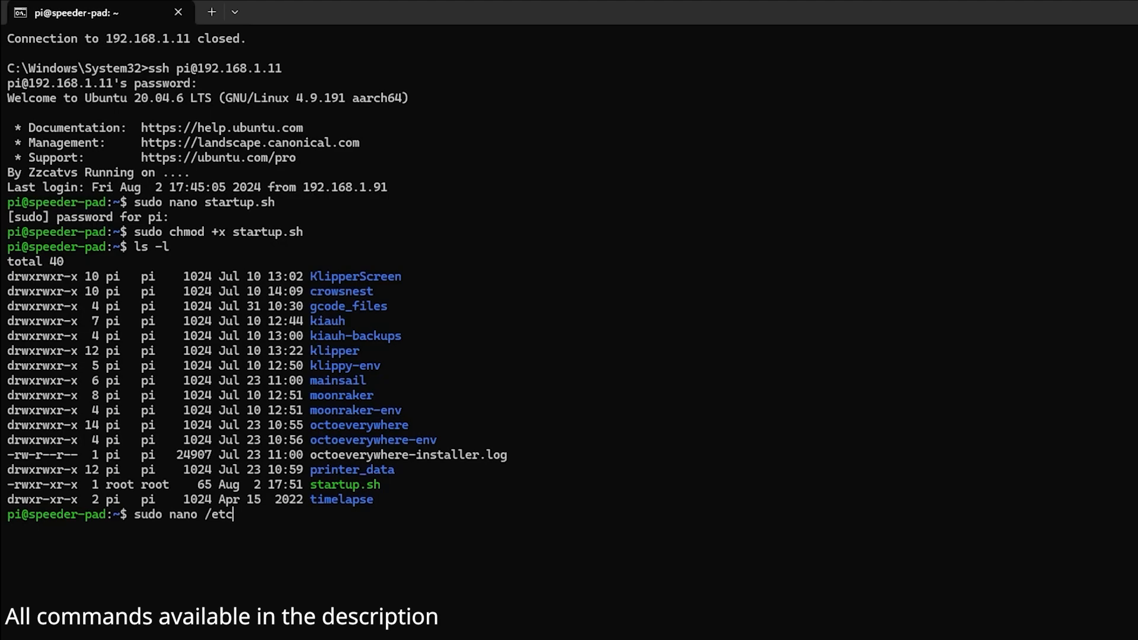
type("/rc.lo")
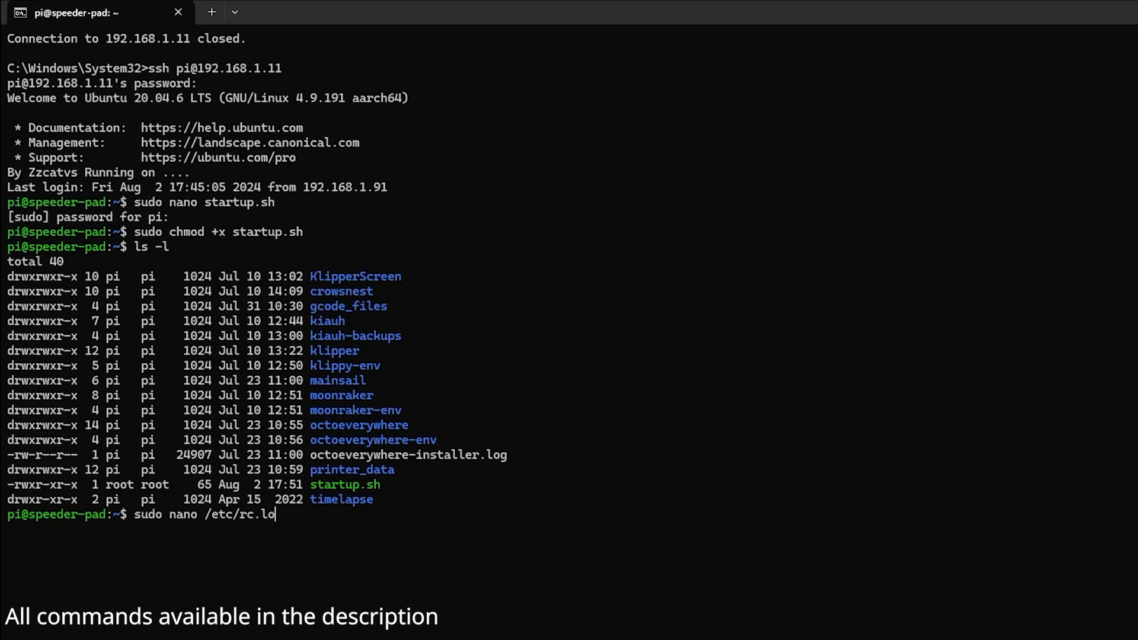
type("cal")
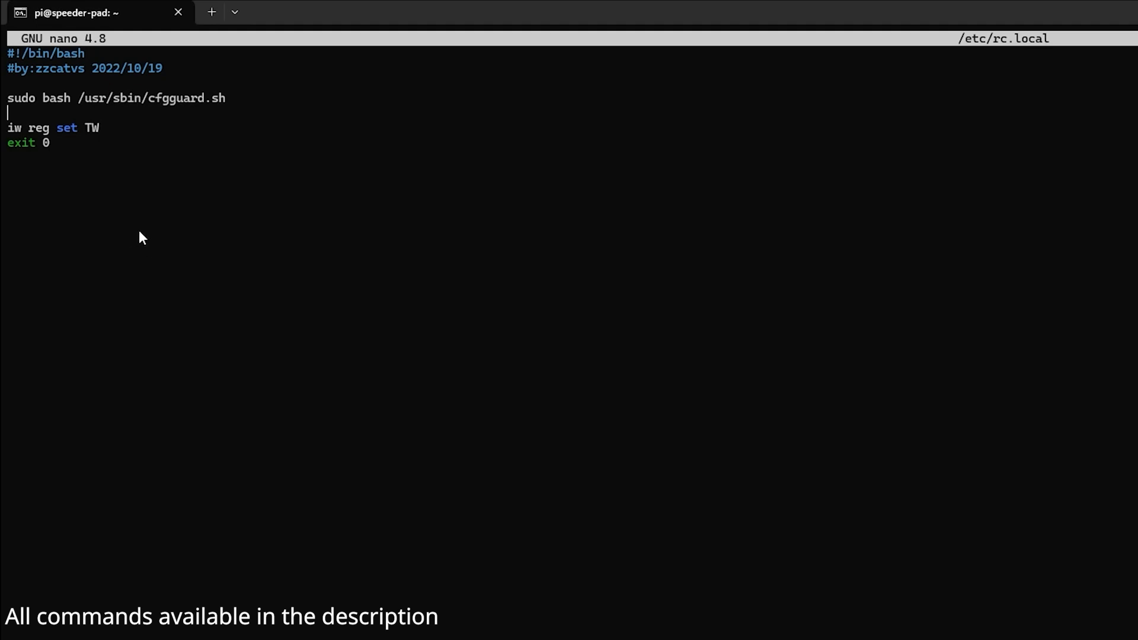
mouse_move(113, 158)
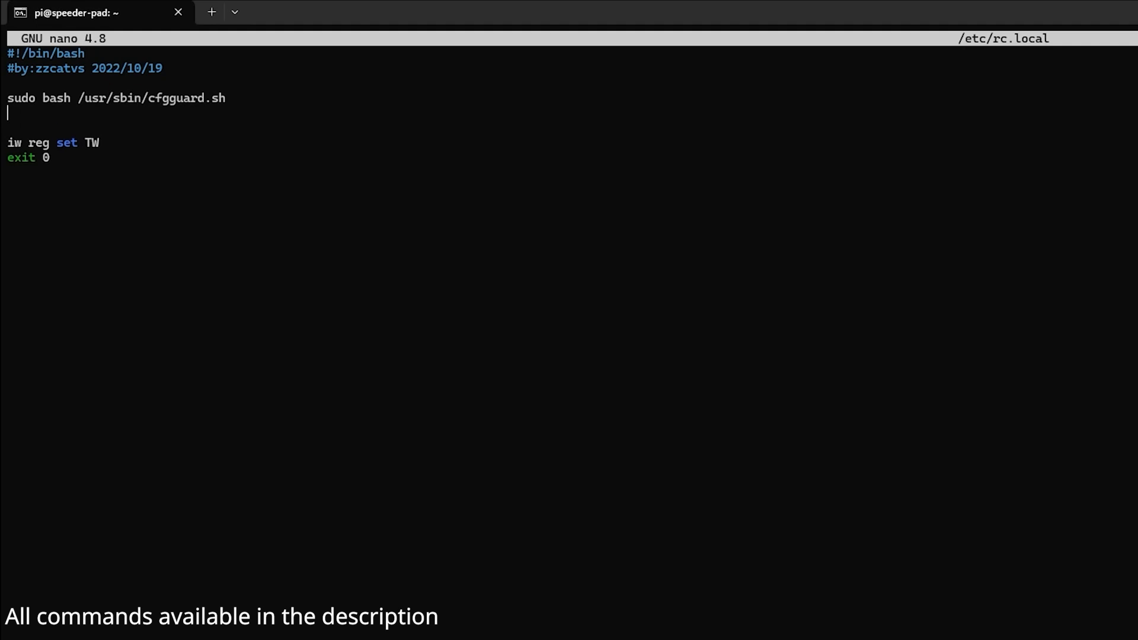
Step: Add the line 'sudo bash /home/pi/startup.sh' below the cfgguard line
type("sudo")
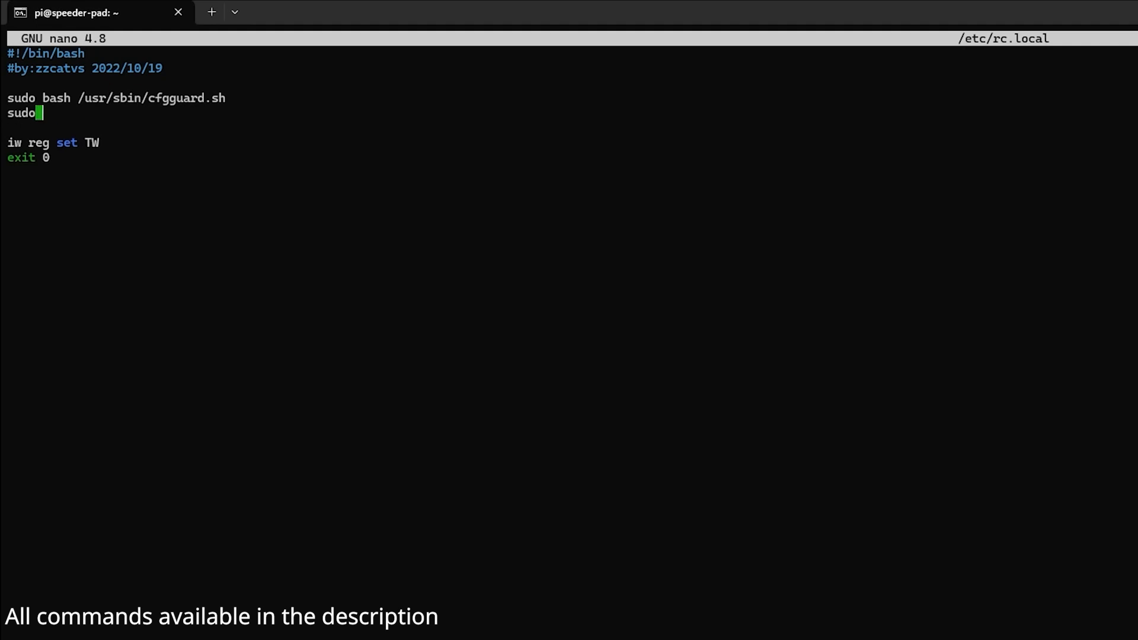
type("bash")
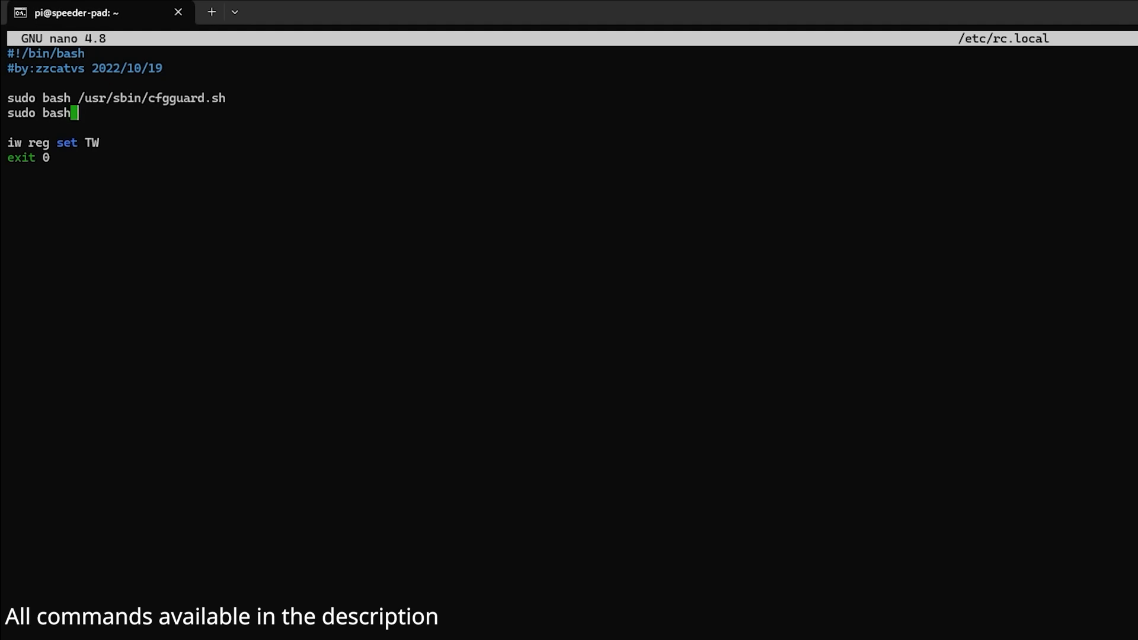
type("/hom")
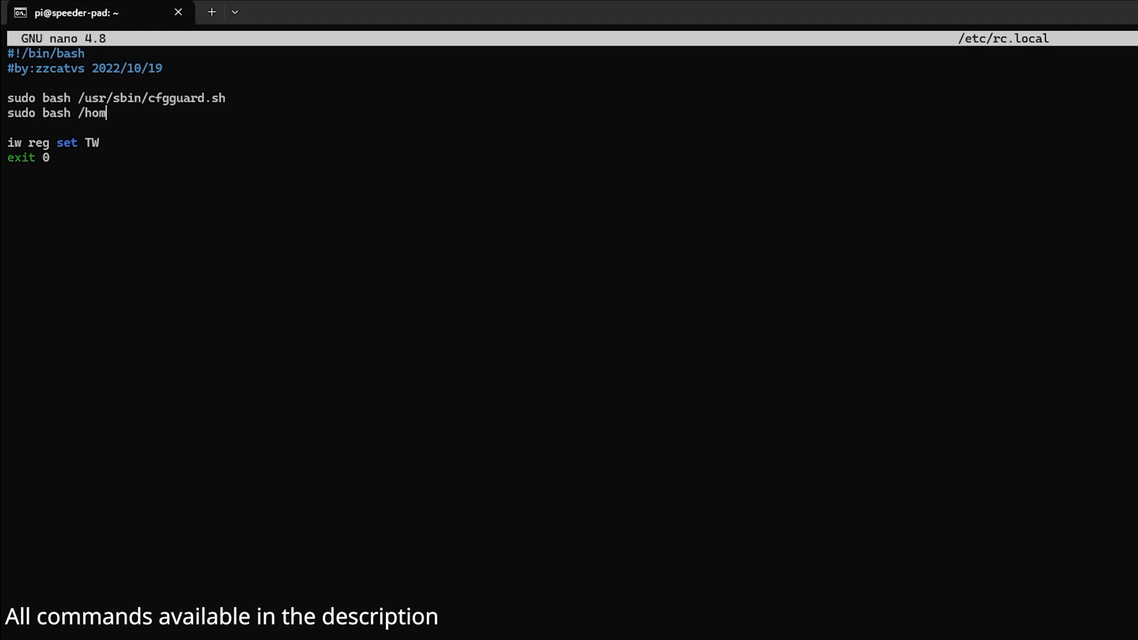
type("e/pi/")
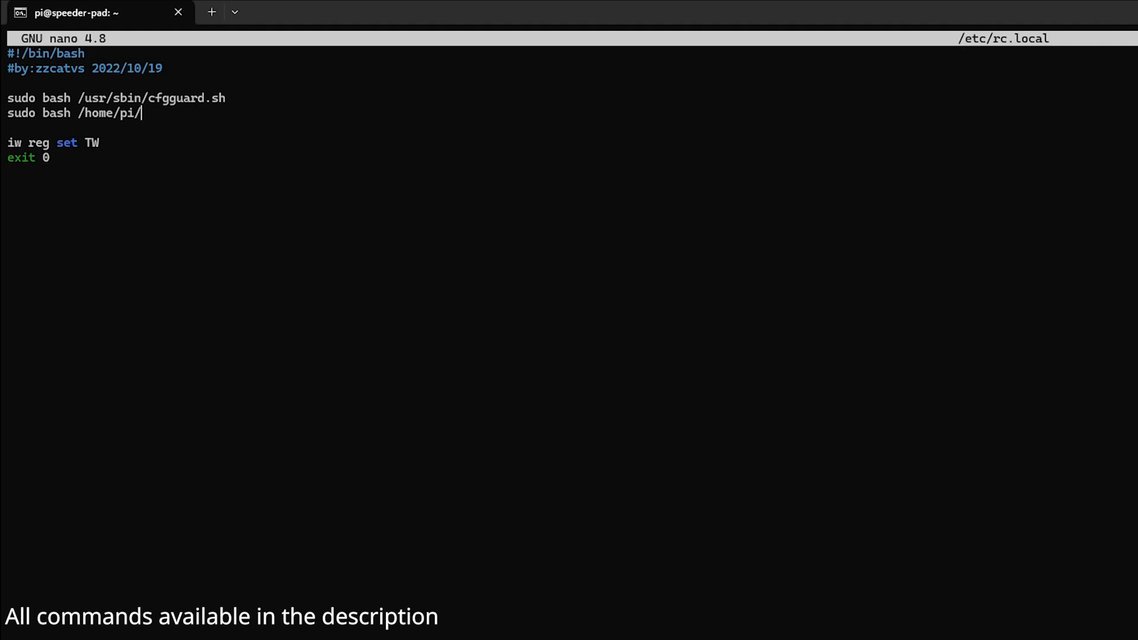
type("start")
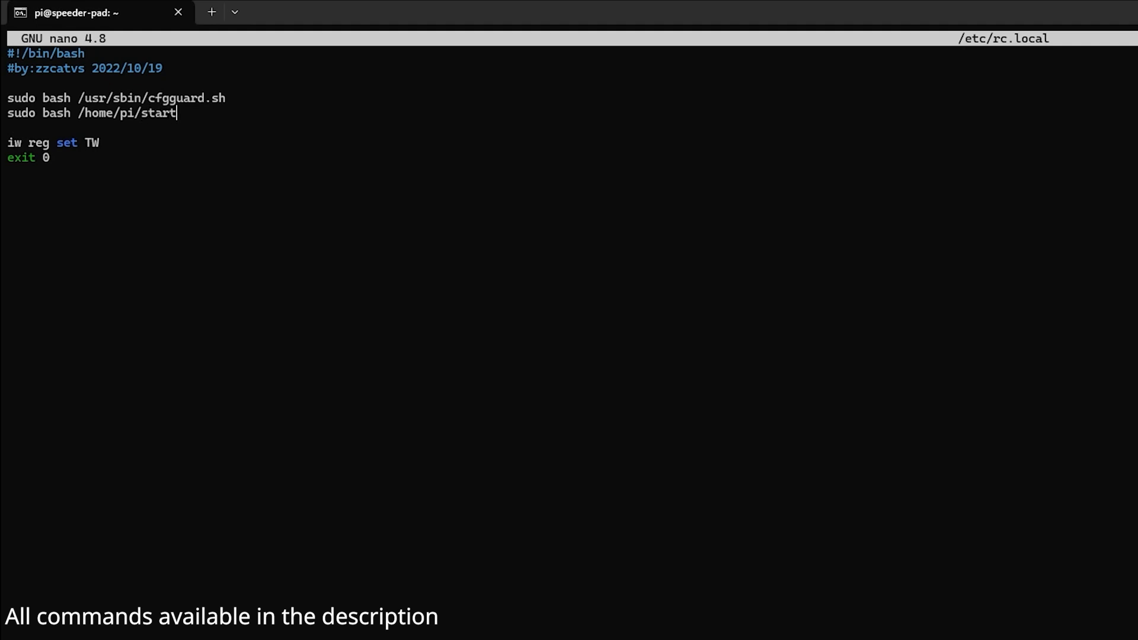
type("up.sh")
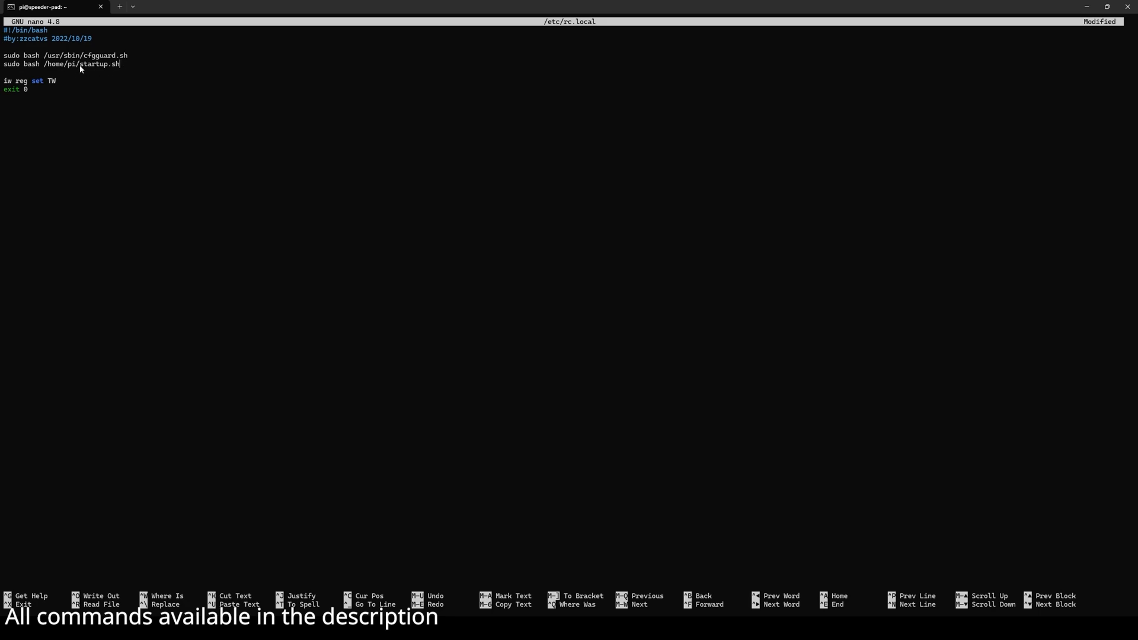
mouse_move(126, 69)
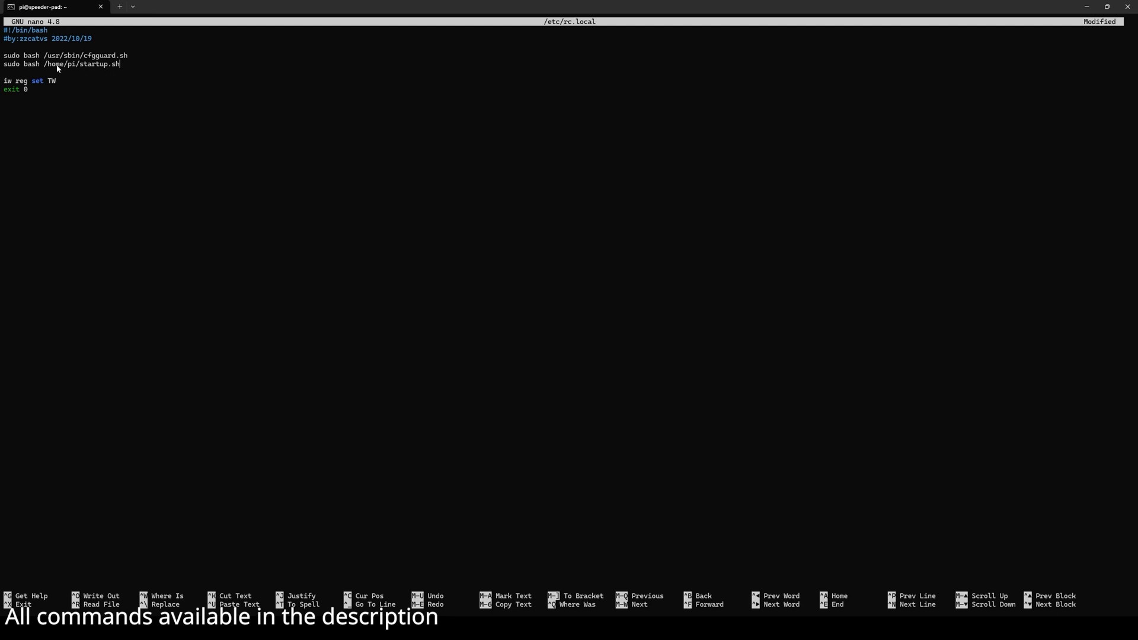
mouse_move(73, 69)
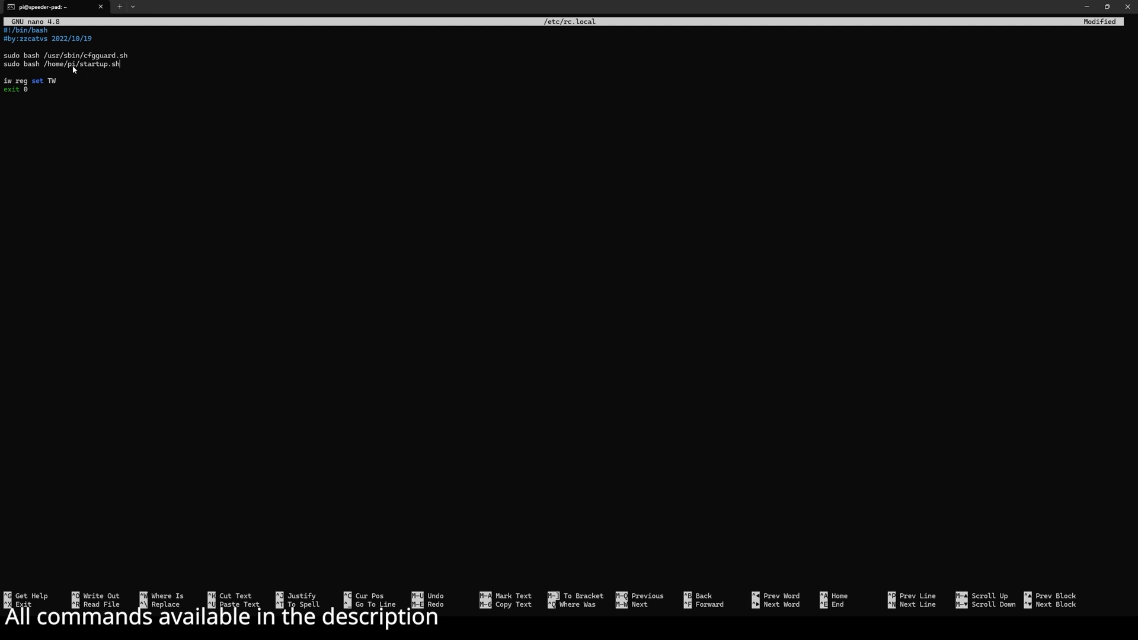
Step: Exit nano with Ctrl+X and confirm saving the modified rc.local with Y
key("ctrl+x")
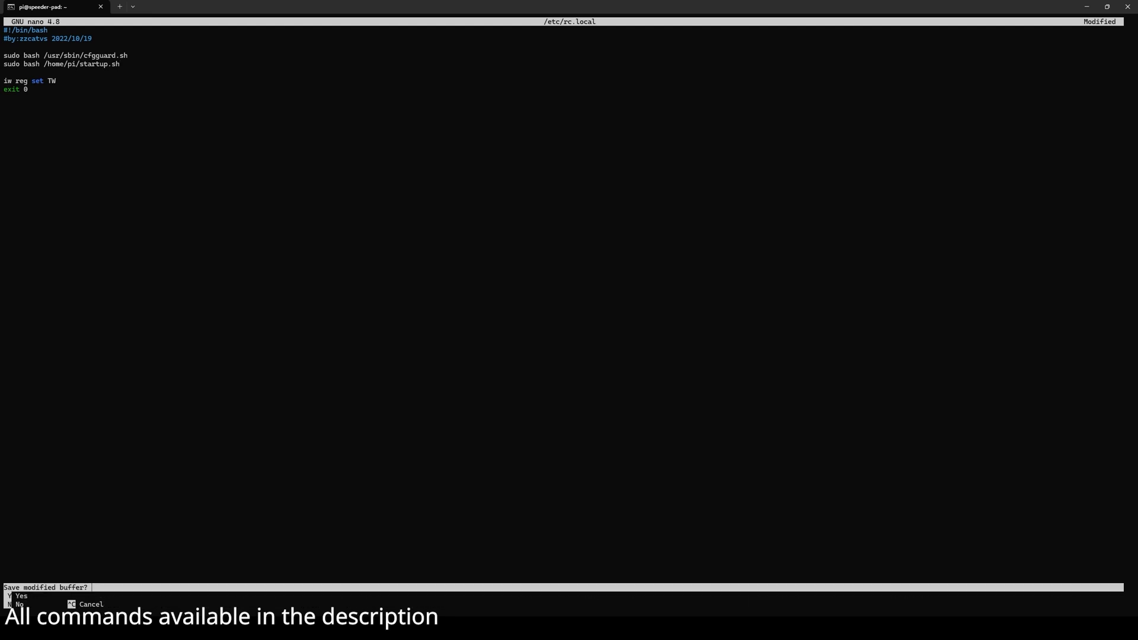
key("y")
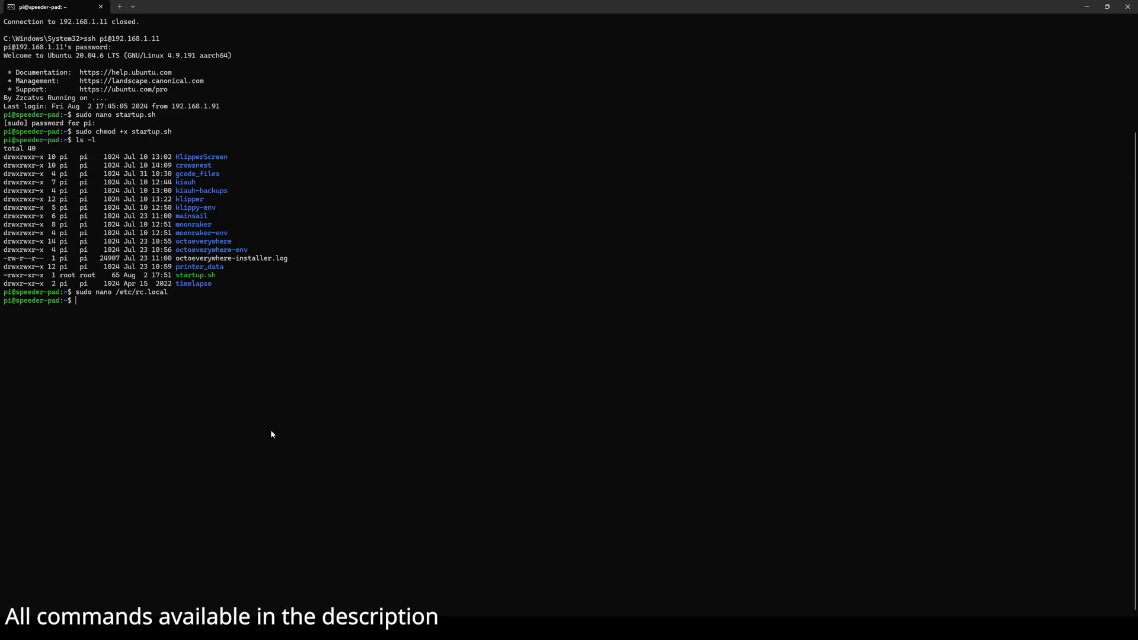
mouse_move(147, 141)
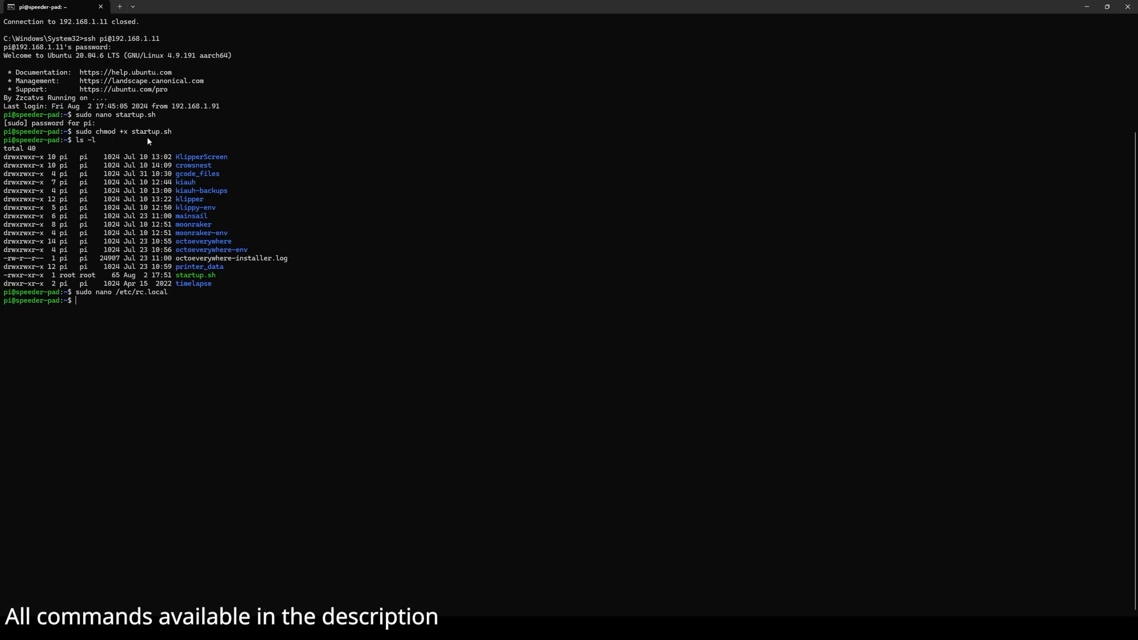